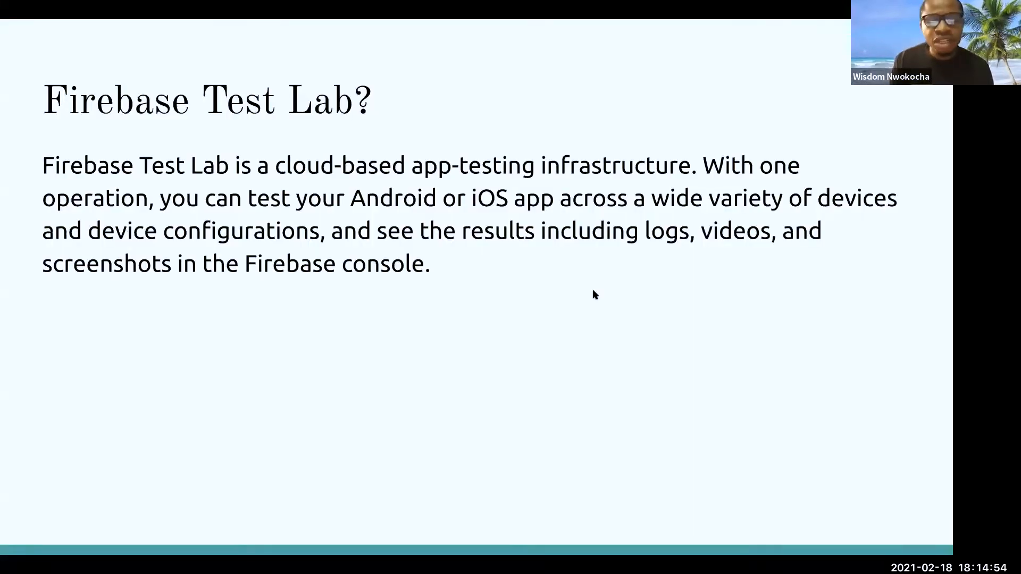
mouse_move(538, 312)
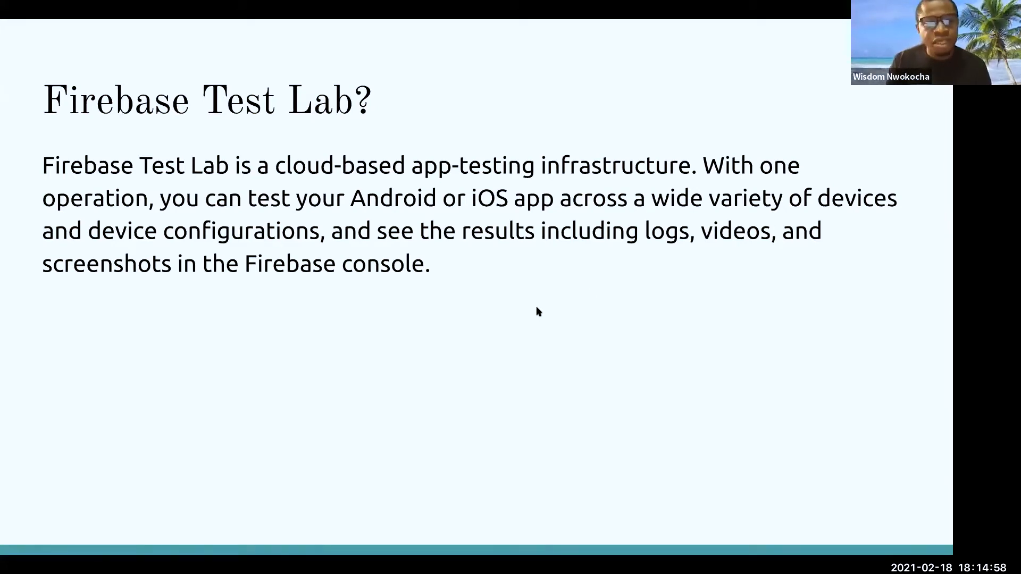
mouse_move(883, 124)
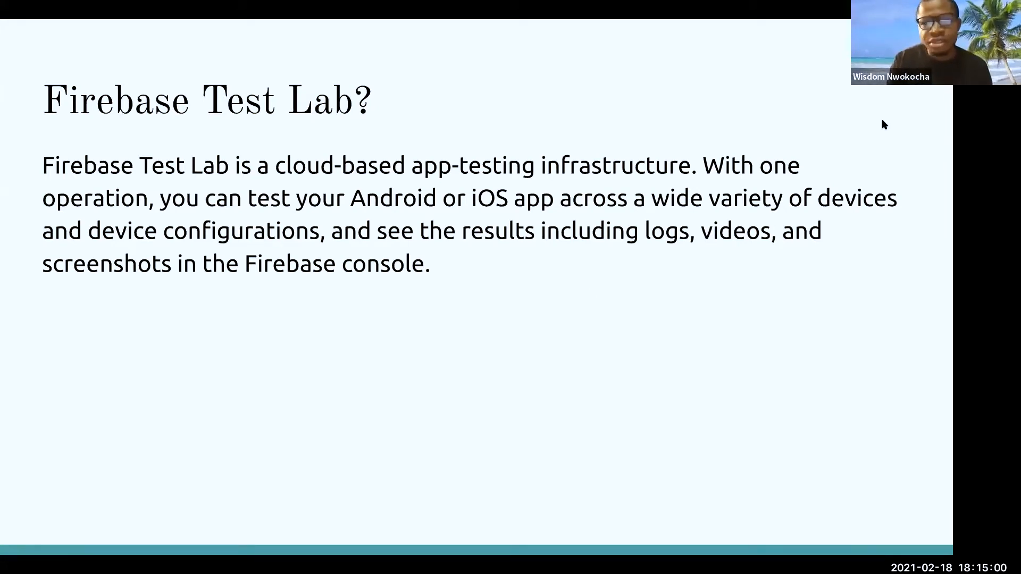
mouse_move(842, 351)
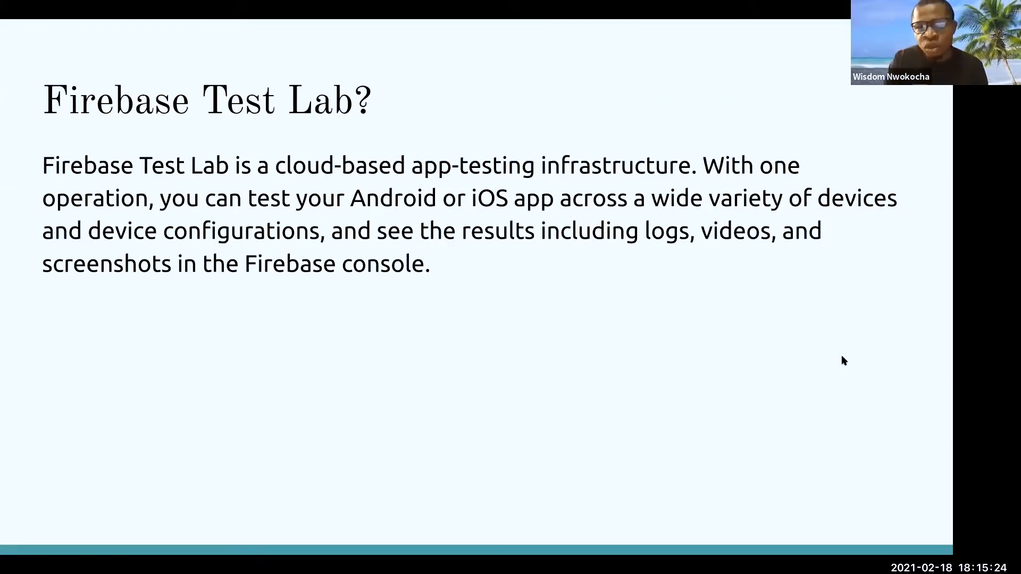
mouse_move(447, 284)
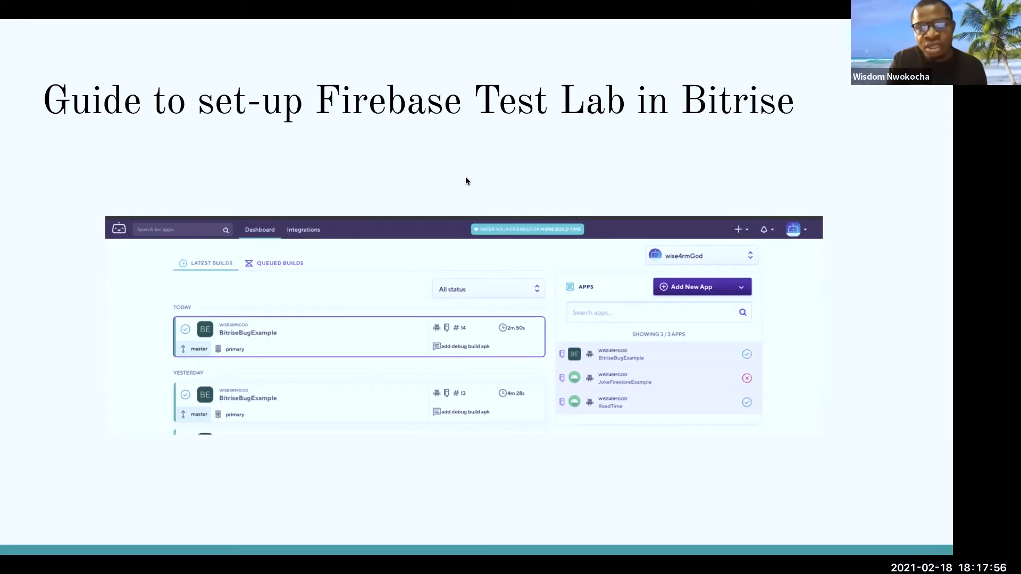
mouse_move(378, 346)
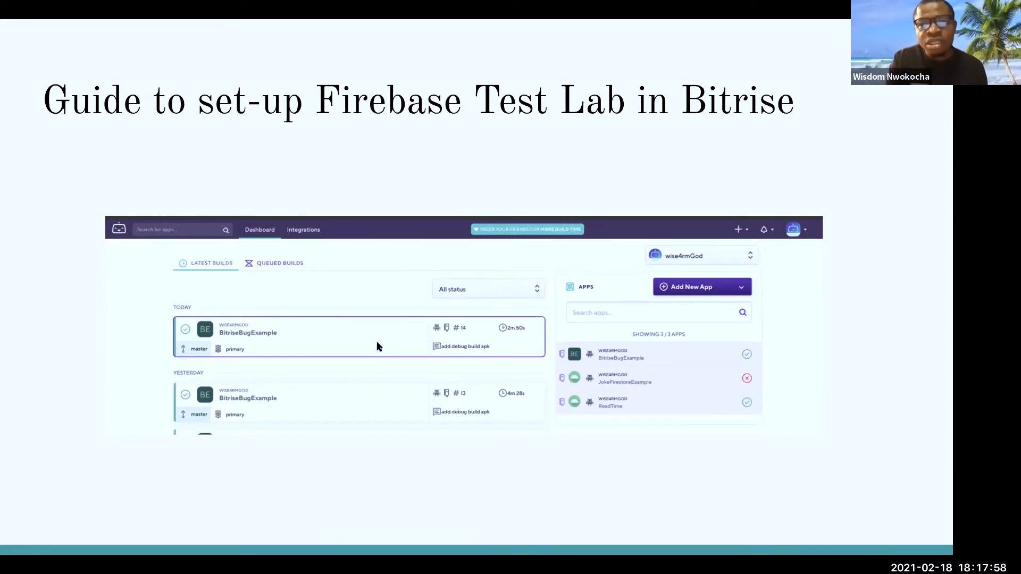
mouse_move(283, 350)
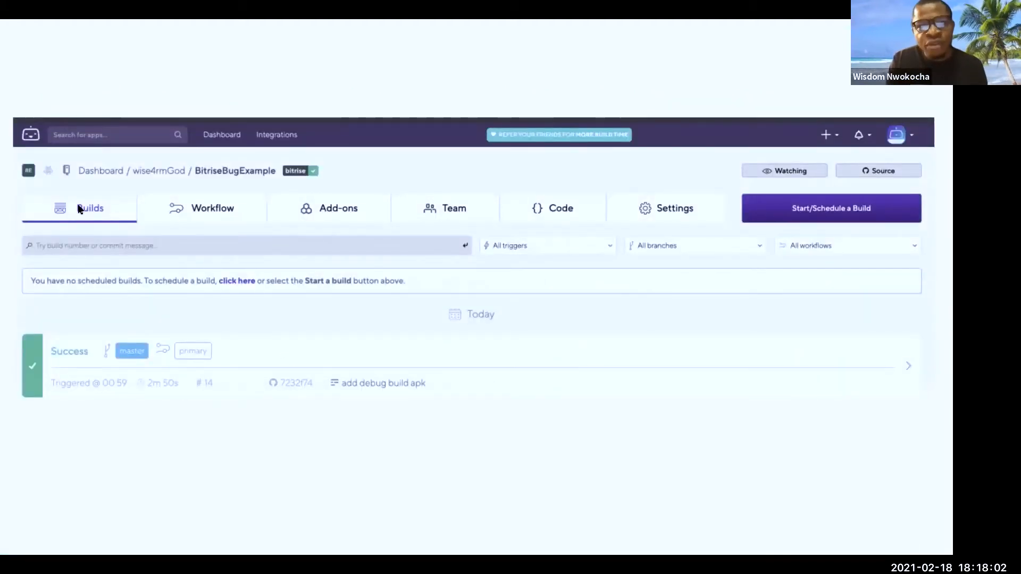
mouse_move(509, 208)
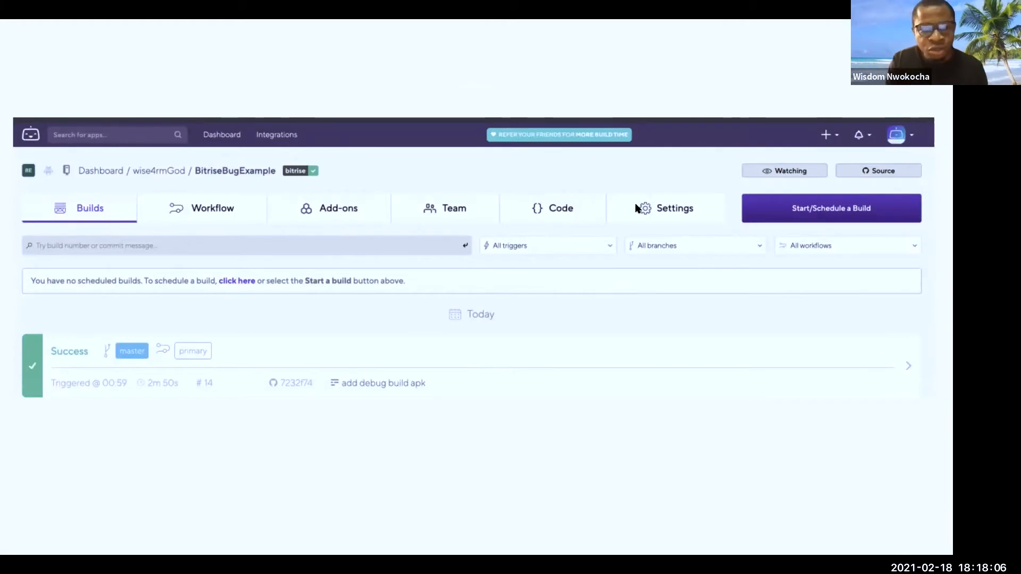
mouse_move(226, 270)
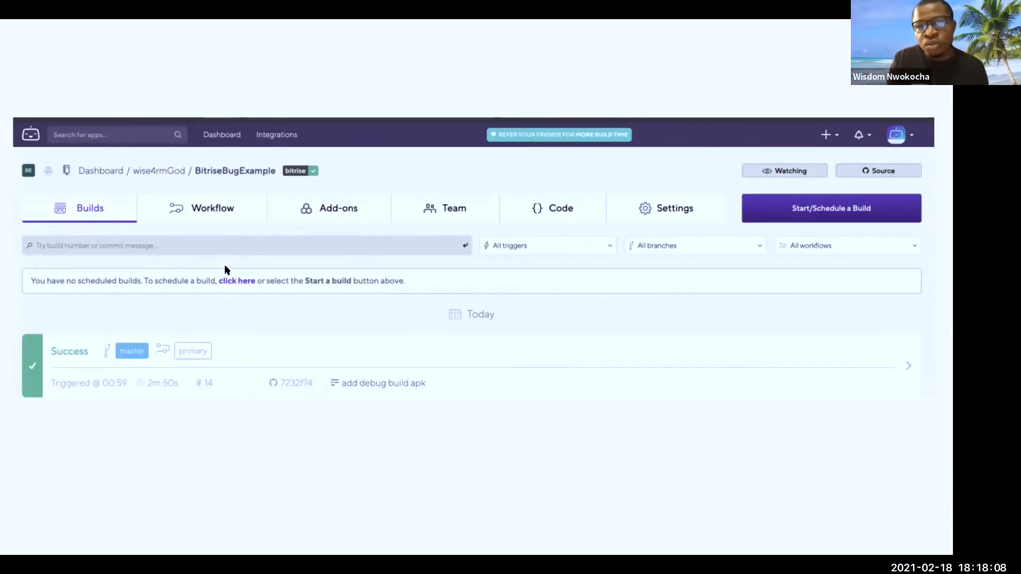
Step: Advance the slides past the builds page to the Workflow Editor screenshot listing steps
click(213, 208)
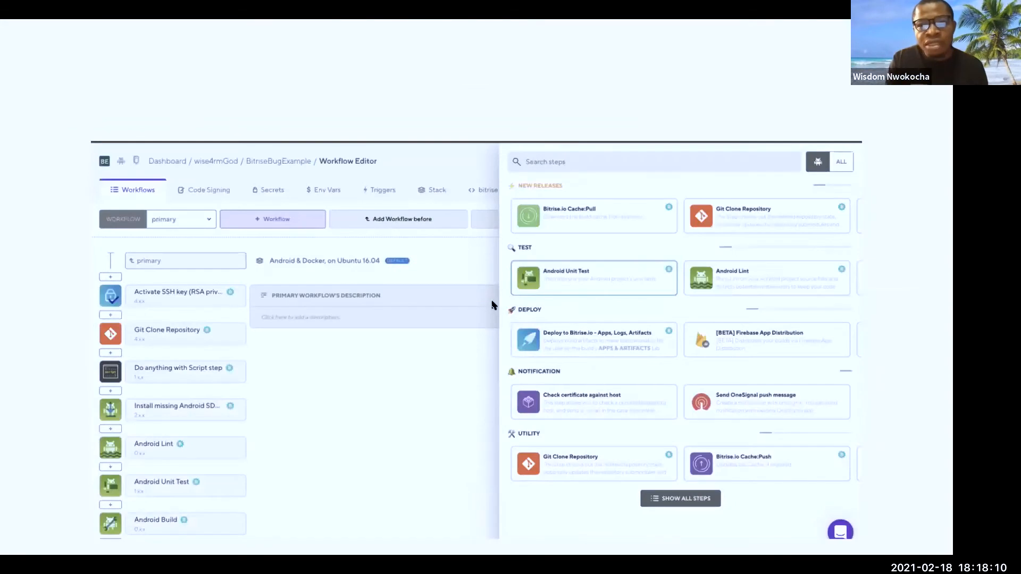
mouse_move(645, 244)
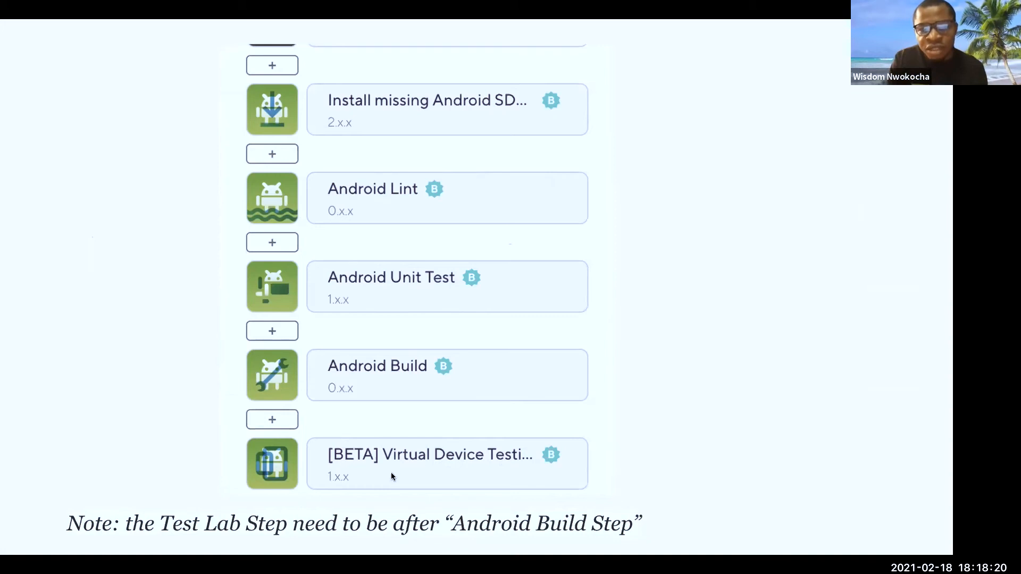
mouse_move(380, 471)
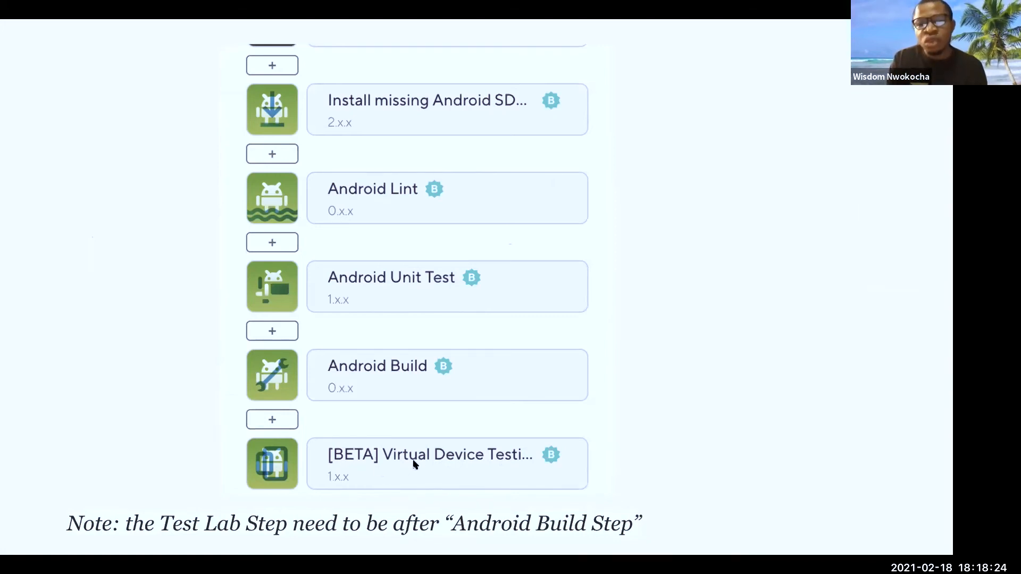
mouse_move(114, 543)
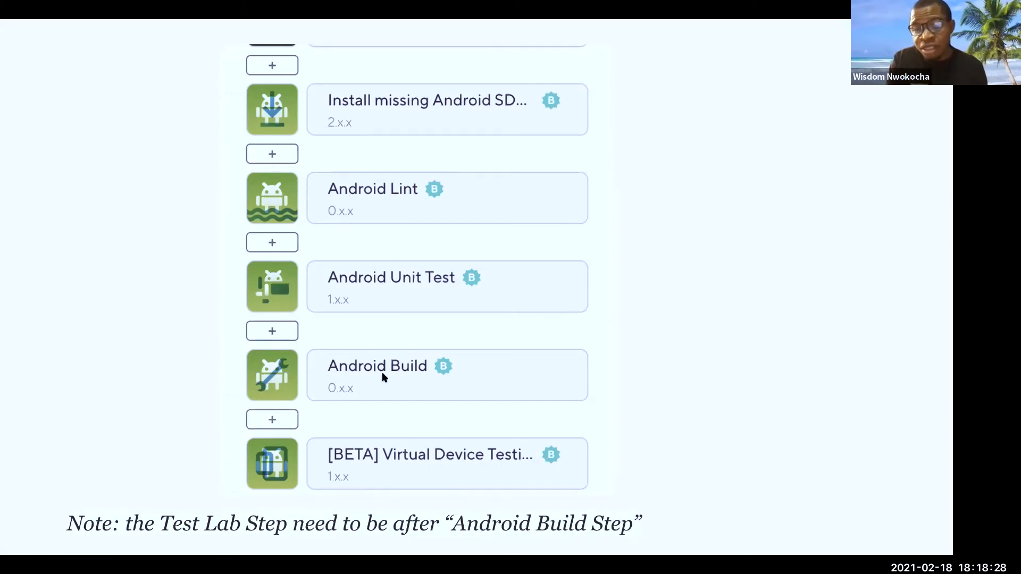
mouse_move(400, 387)
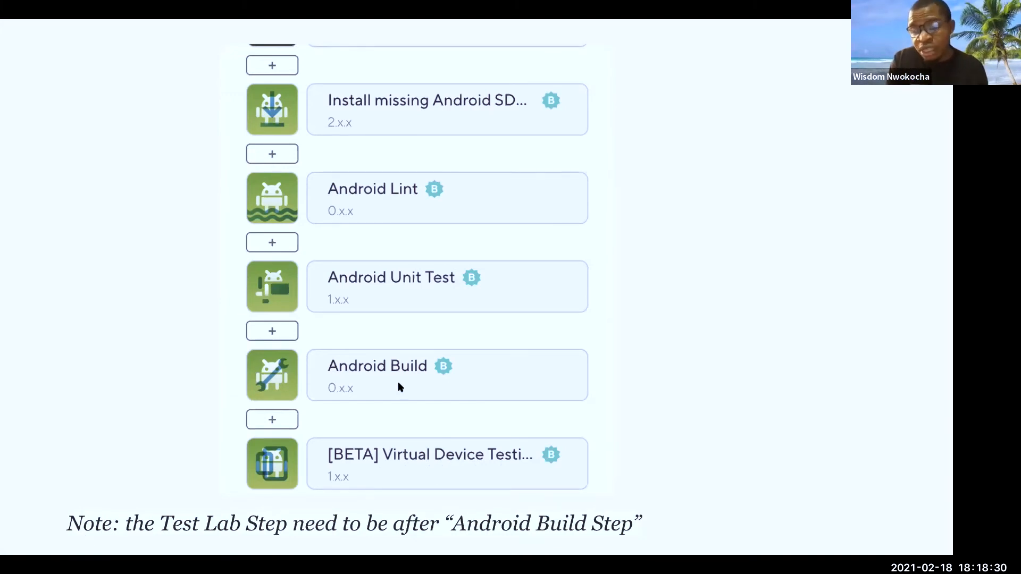
mouse_move(429, 459)
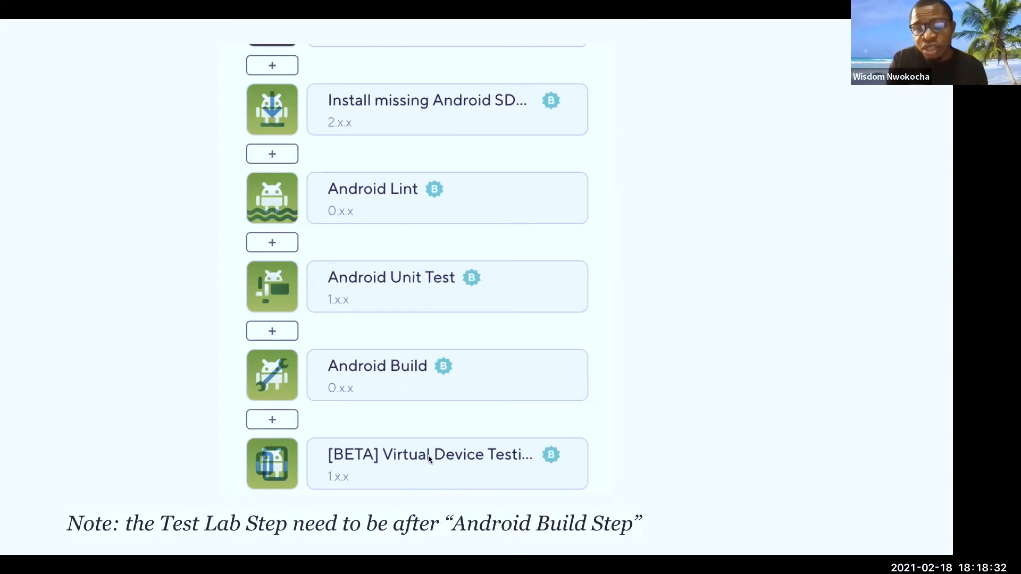
mouse_move(467, 466)
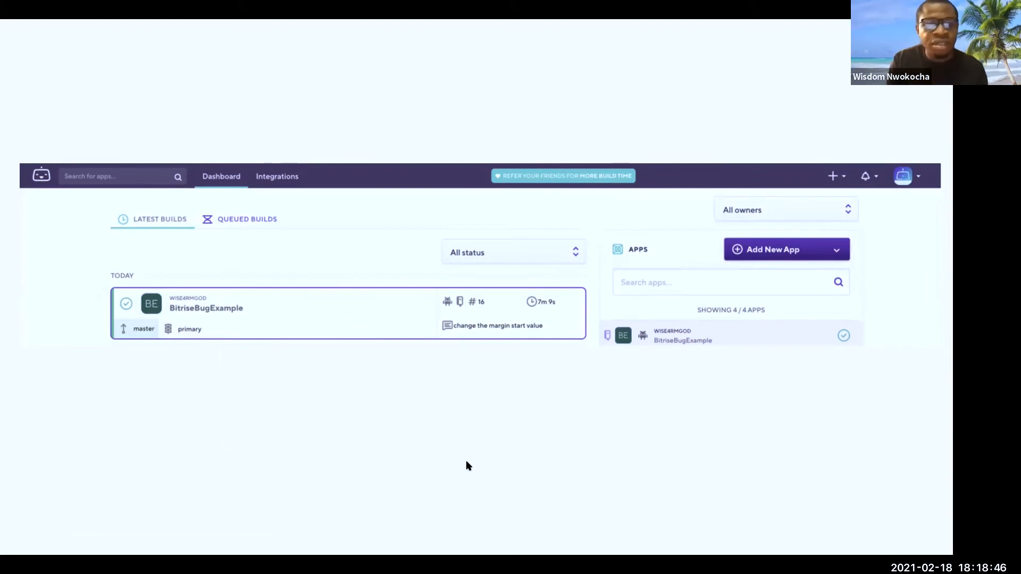
mouse_move(444, 342)
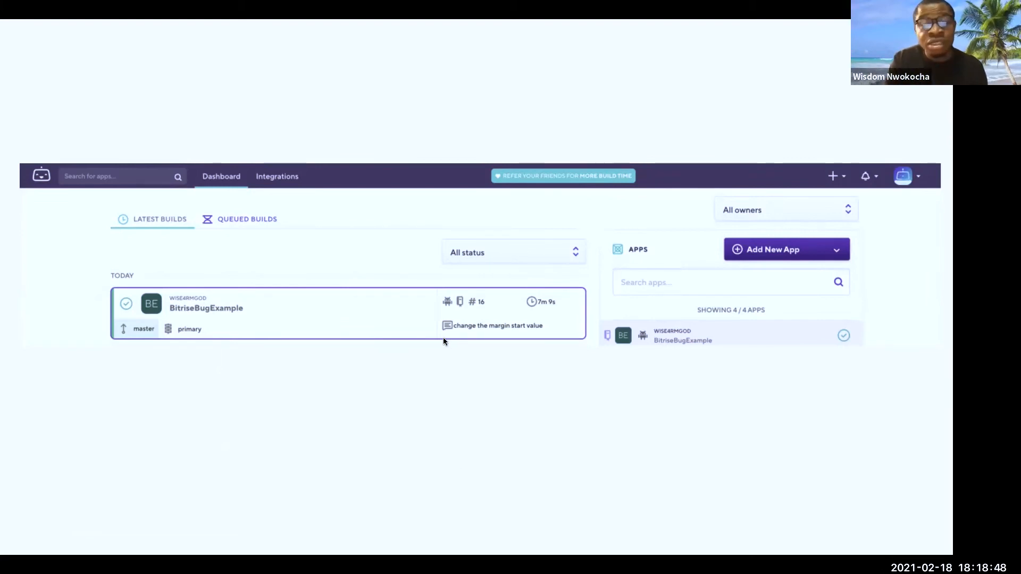
Step: Advance the slides to the successful build #16 details screenshot with the Test reports add-on
click(228, 312)
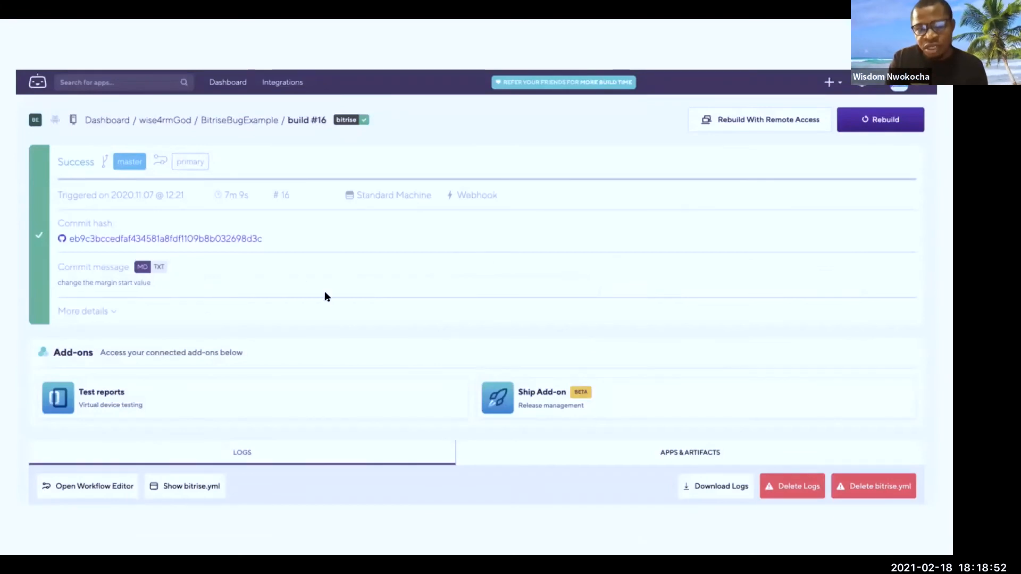
mouse_move(33, 277)
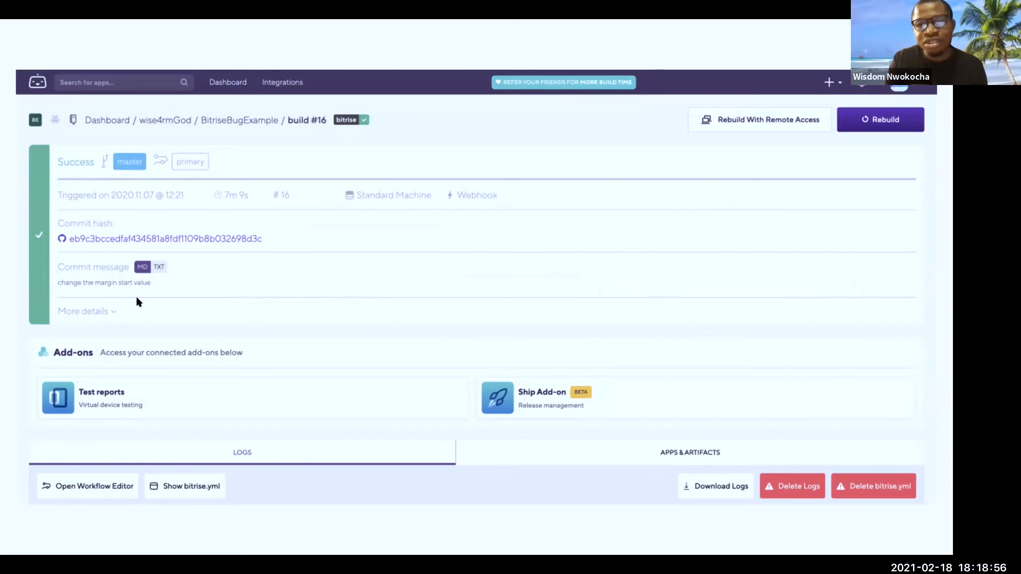
mouse_move(173, 288)
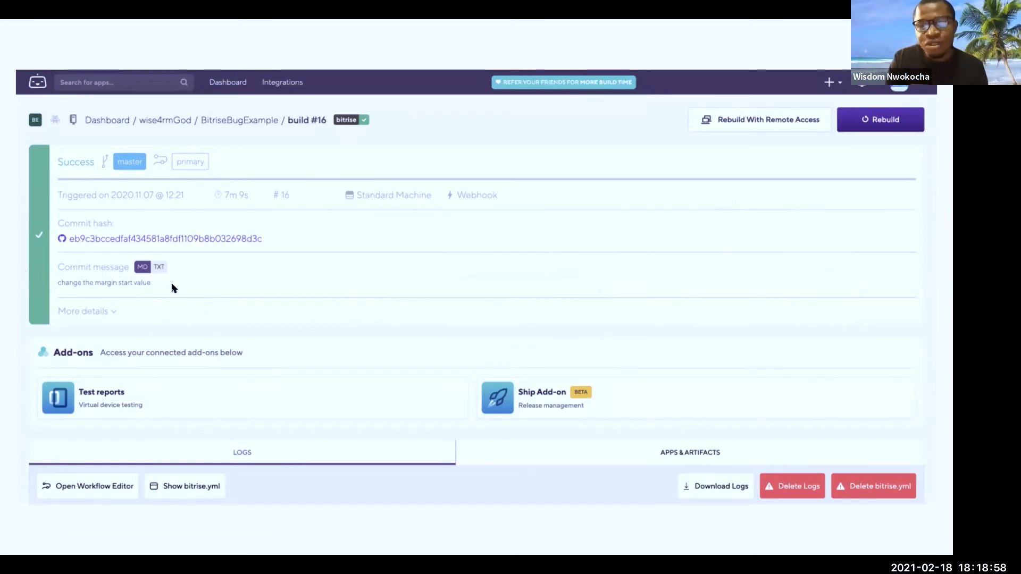
mouse_move(181, 289)
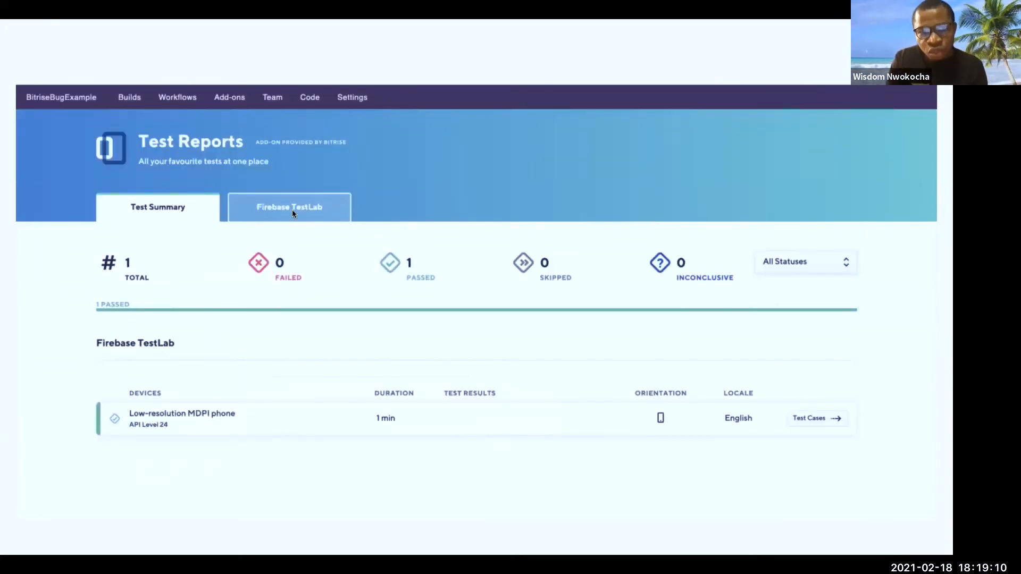
mouse_move(320, 213)
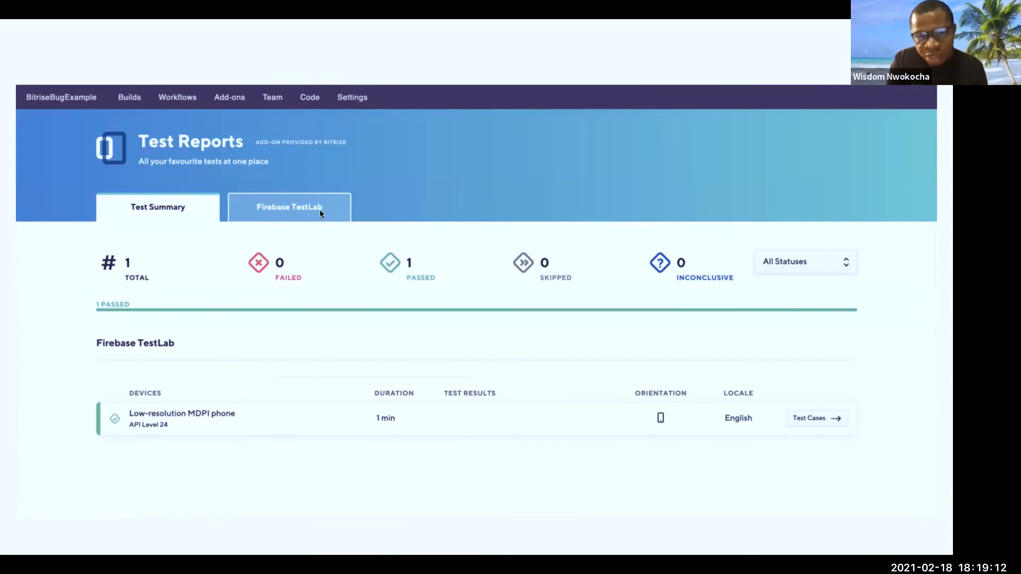
mouse_move(296, 218)
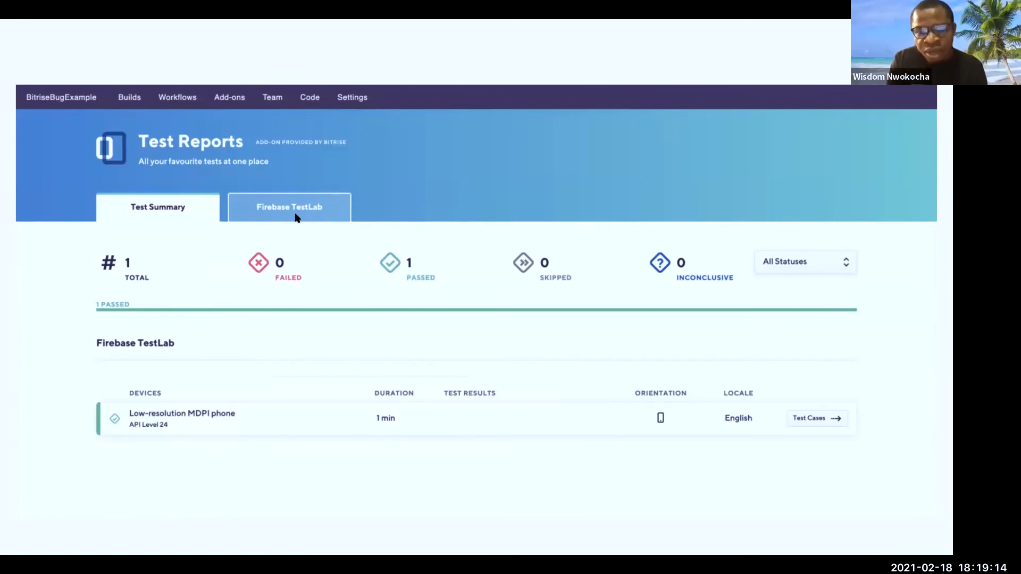
mouse_move(344, 270)
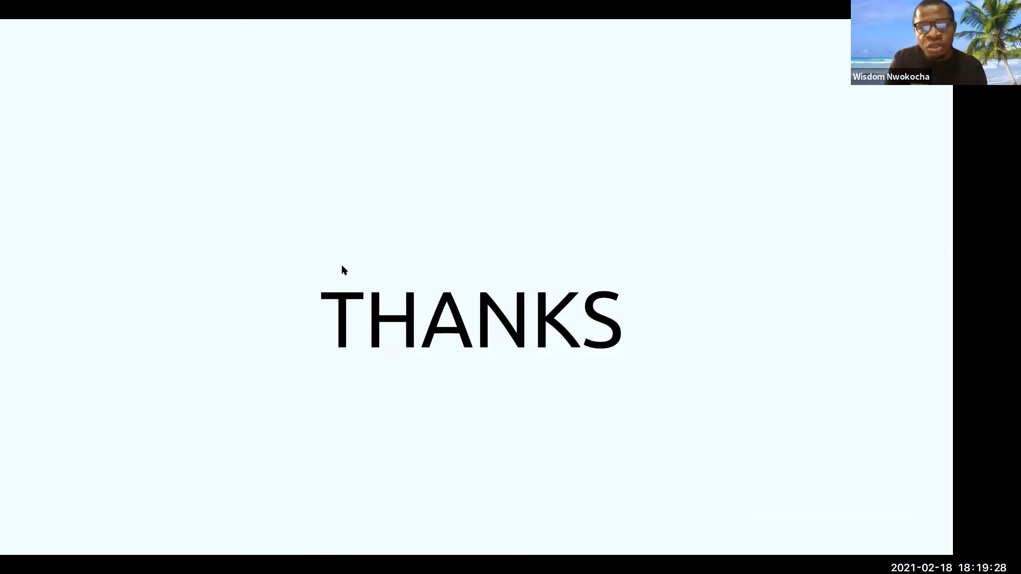
mouse_move(423, 305)
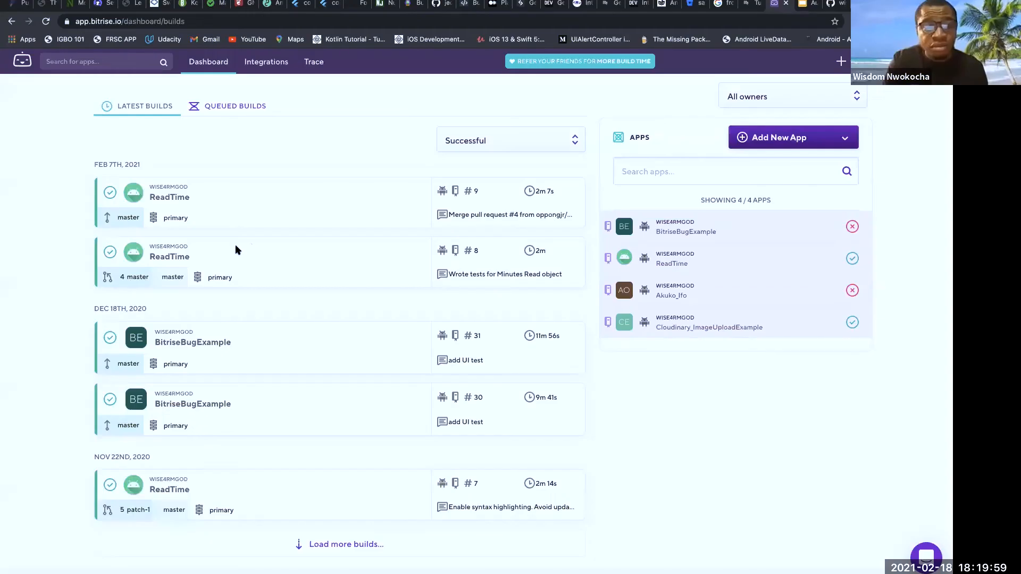
mouse_move(37, 285)
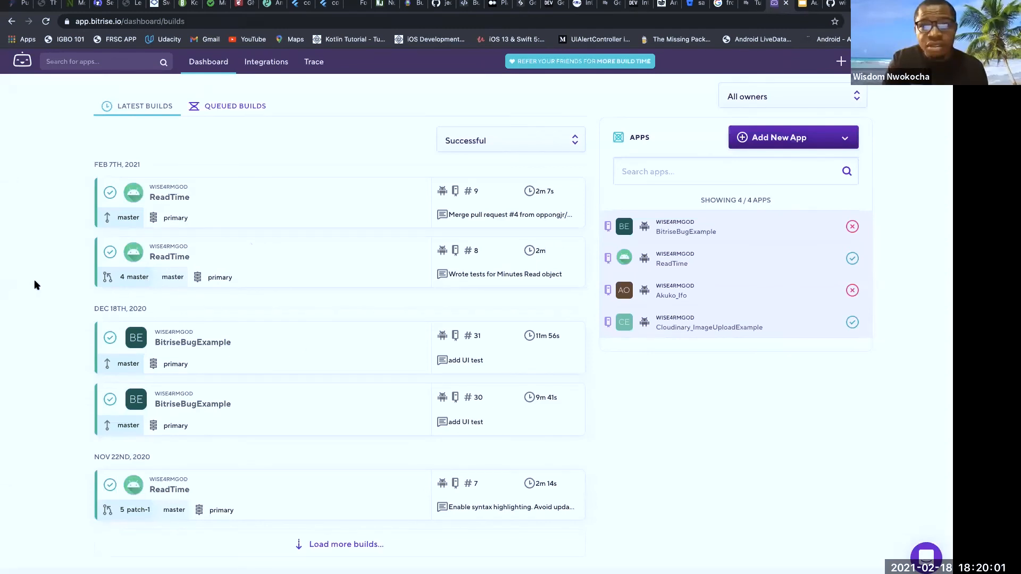
mouse_move(143, 355)
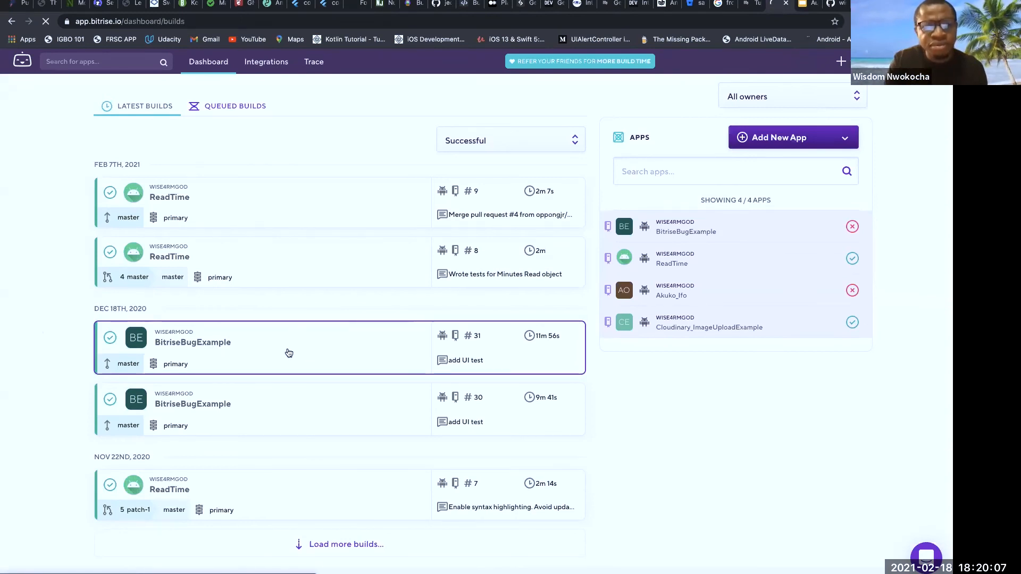
Step: Open the BitriseBugExample build #31 'add UI test' card from Latest Builds
click(289, 352)
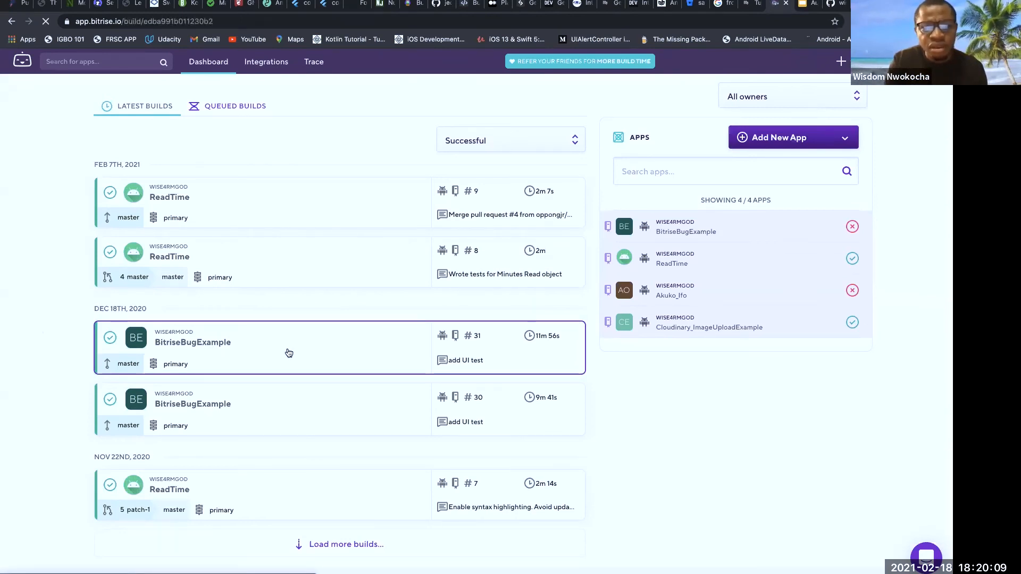
click(289, 352)
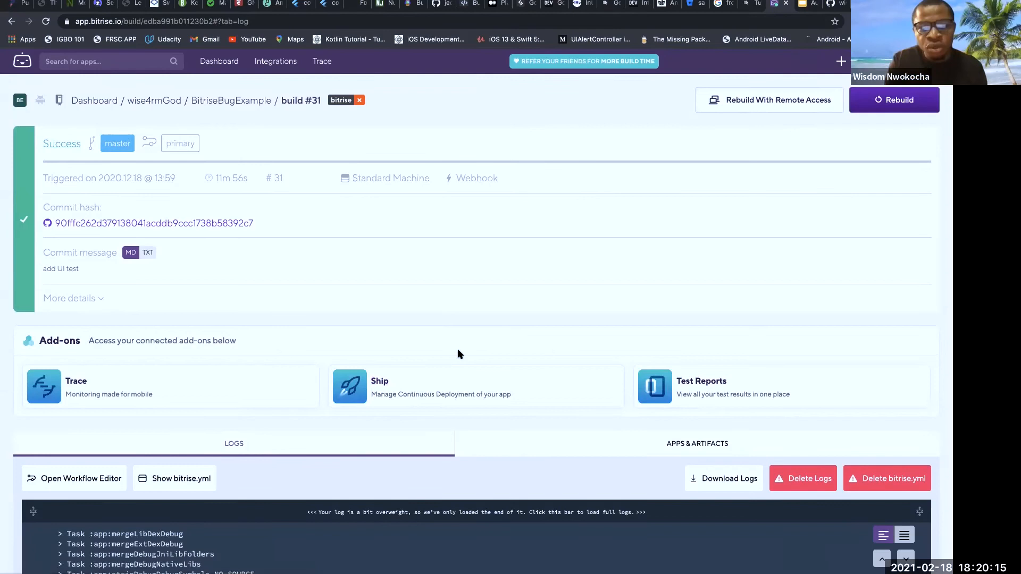
mouse_move(454, 387)
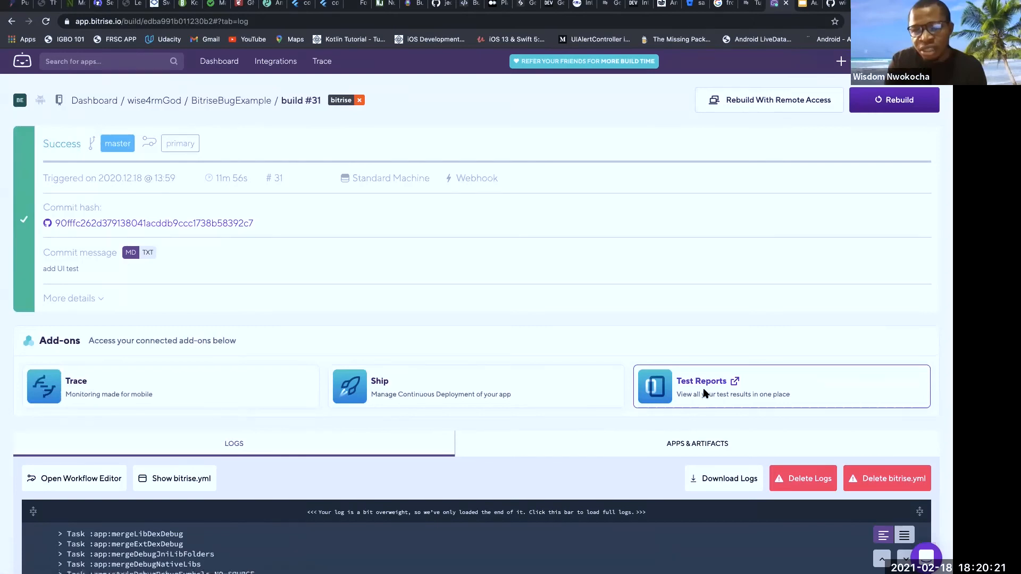
Step: Open build #31's Test Reports add-on, summarizing 3 passed tests
click(701, 382)
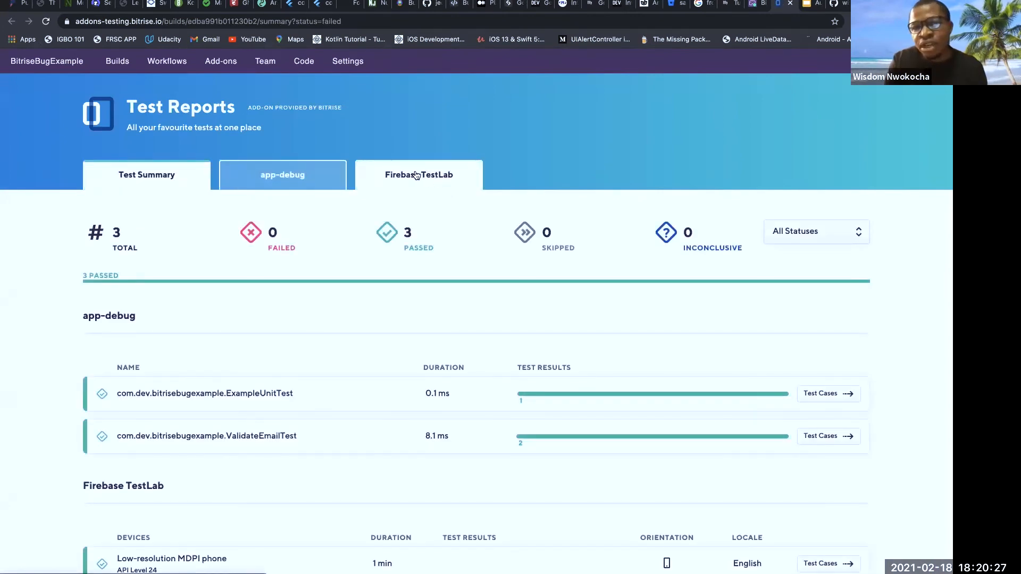
Step: Show Firebase TestLab test cases for the Low-resolution MDPI phone, API level 24
click(419, 175)
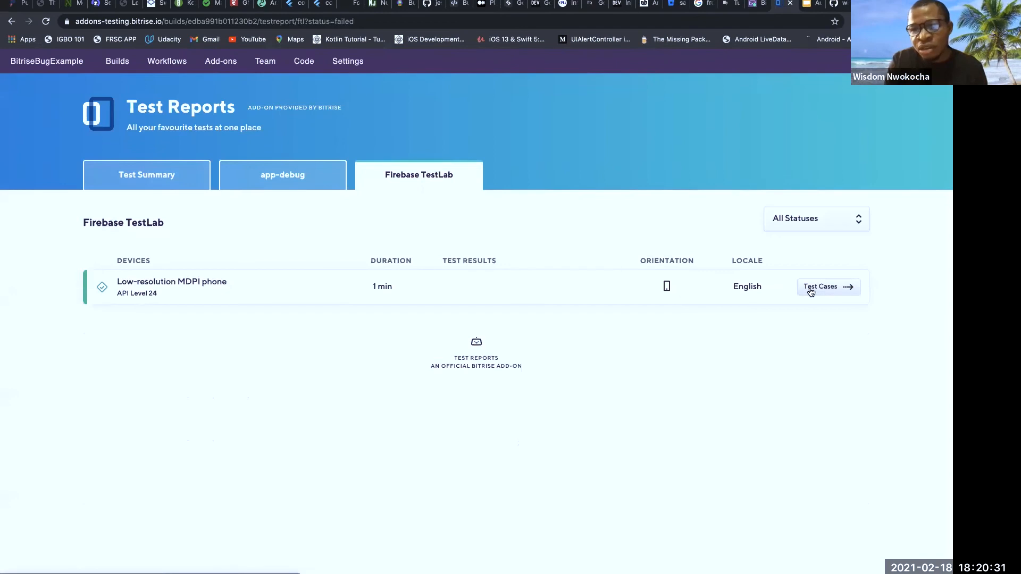
click(820, 287)
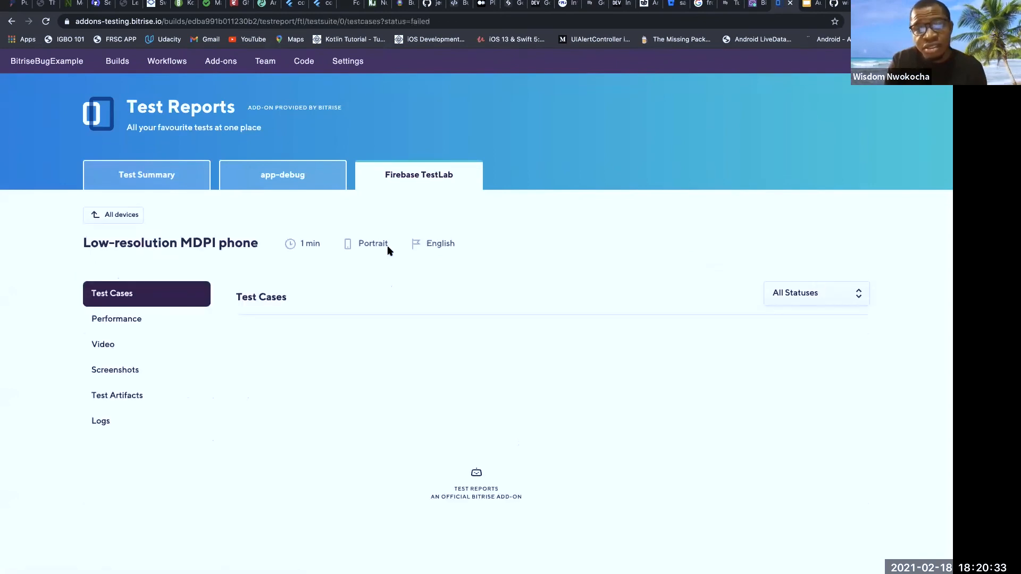
mouse_move(343, 299)
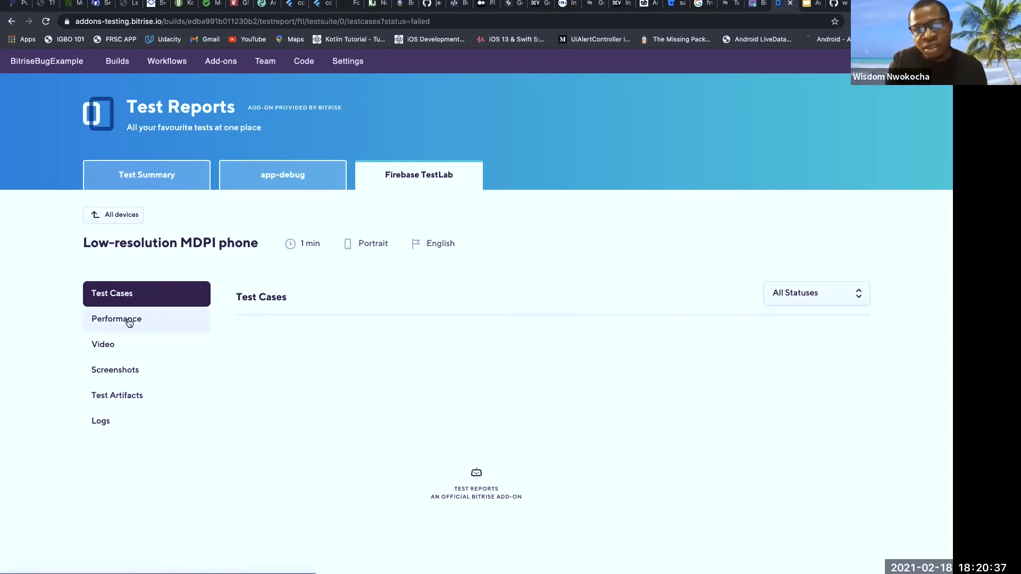
Step: Scroll through the MDPI run's CPU, memory and network graphs, then bring up its video
click(116, 319)
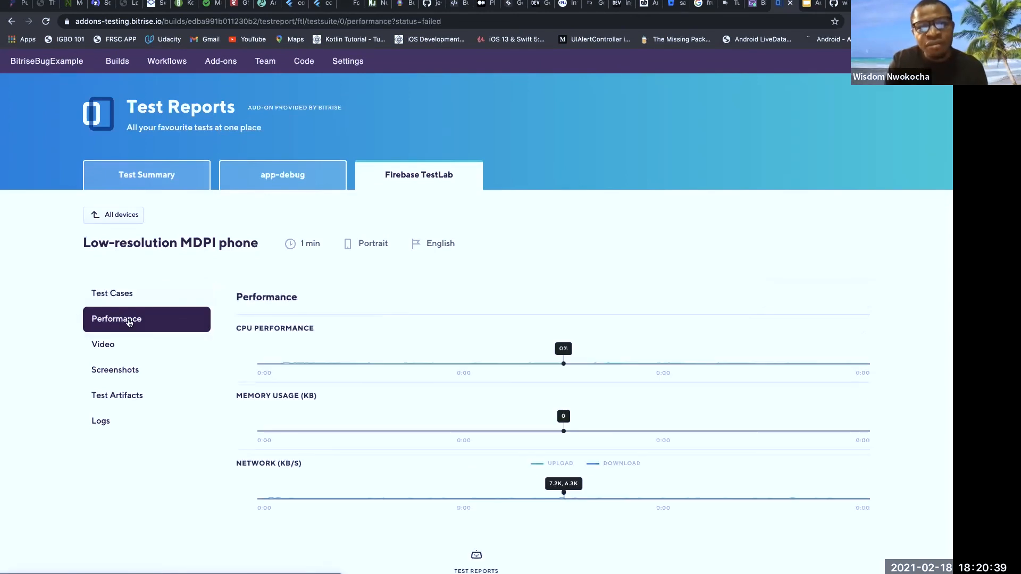
scroll(down, 3)
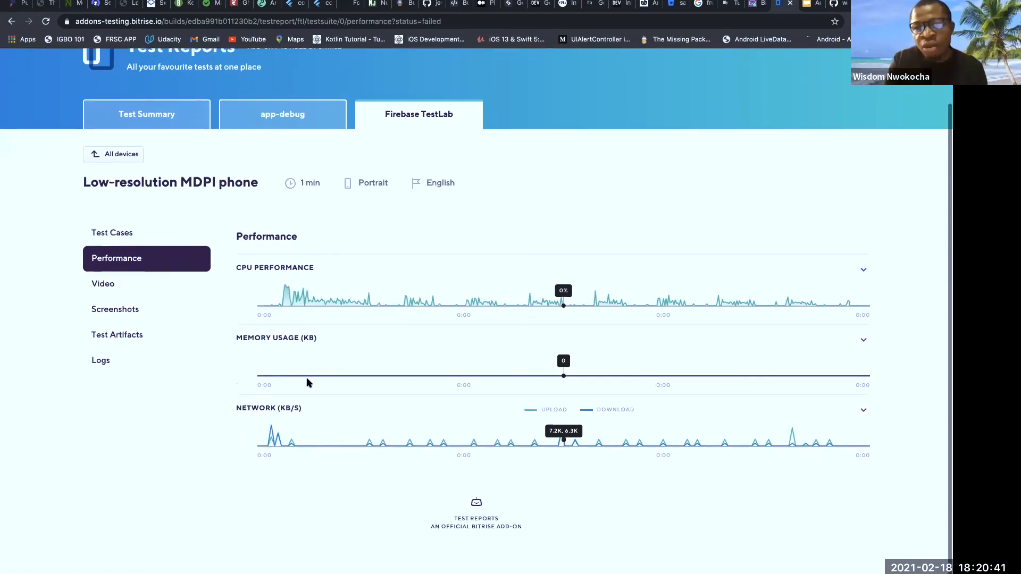
mouse_move(301, 282)
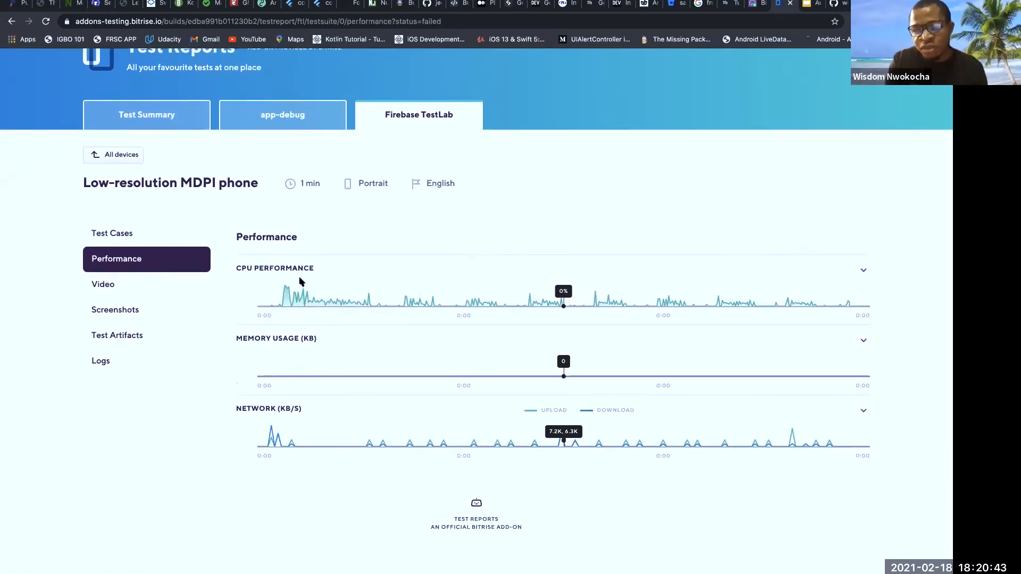
mouse_move(238, 357)
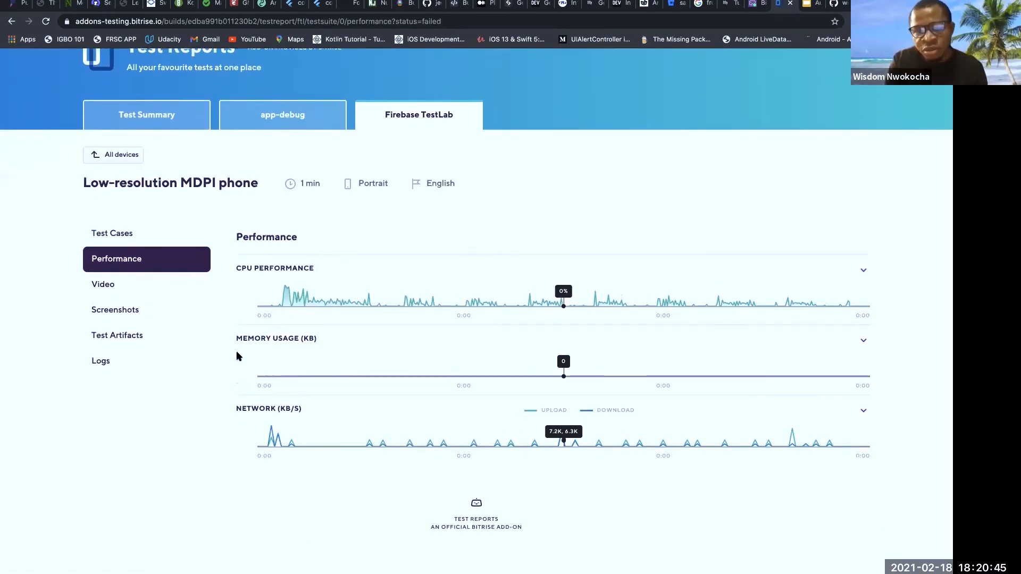
mouse_move(280, 369)
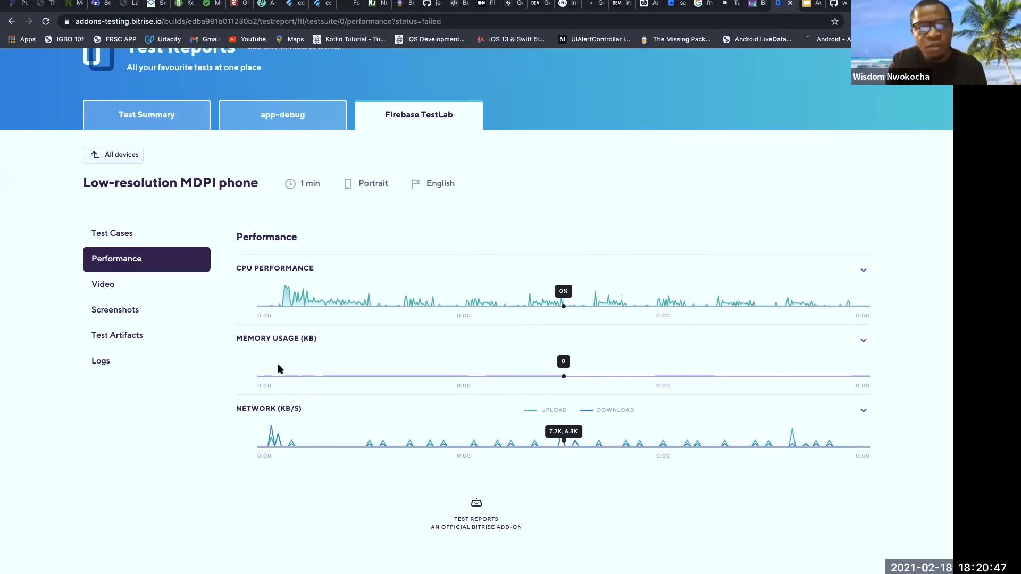
click(103, 283)
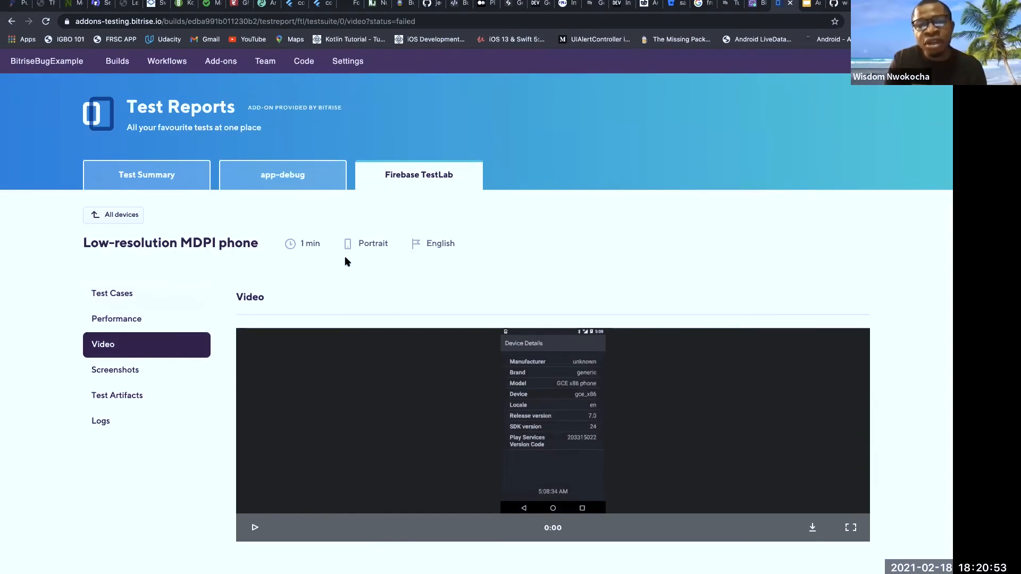
mouse_move(275, 503)
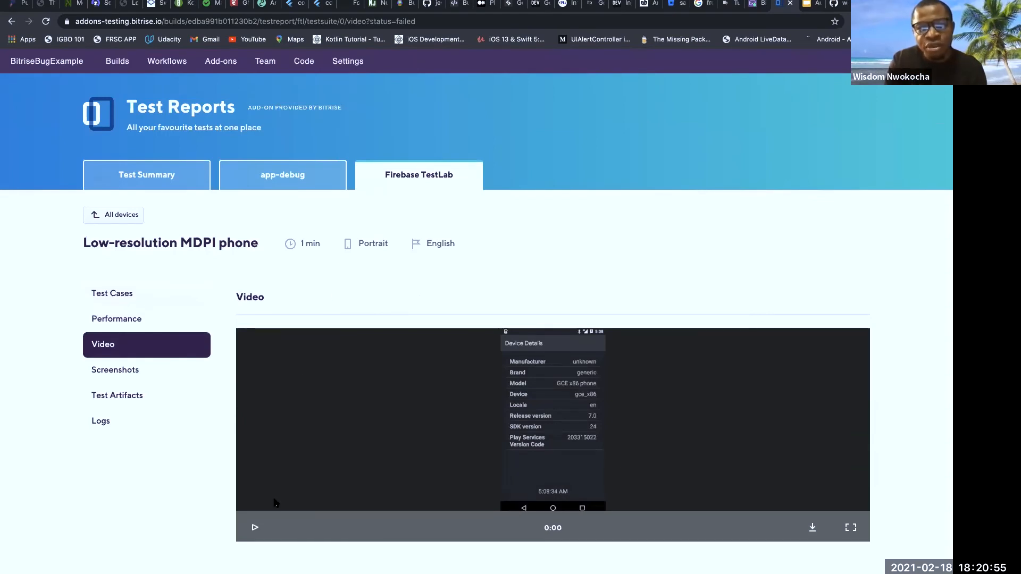
Step: Play the MDPI phone's crawl video, then show its five captured screenshots
click(255, 527)
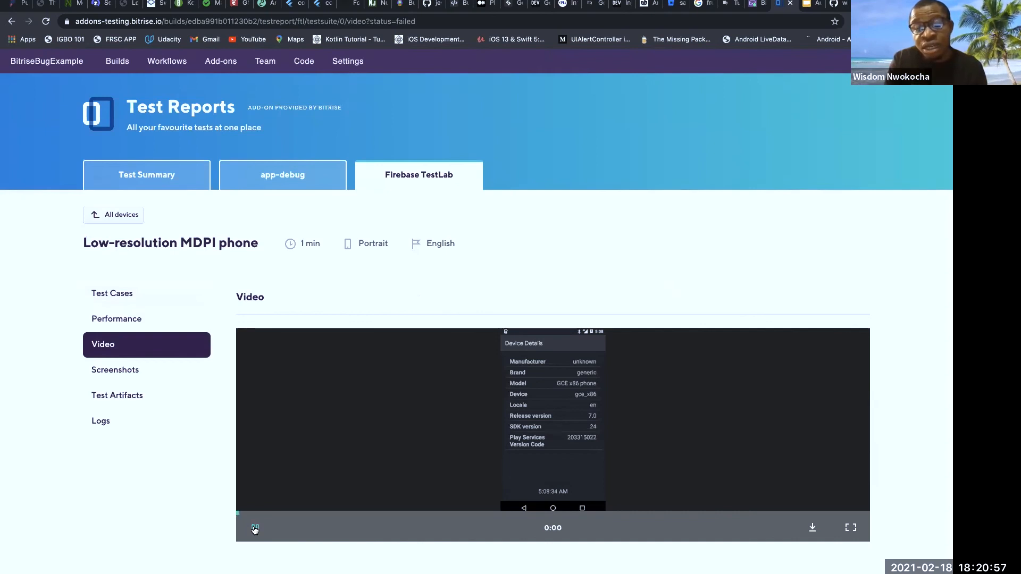
click(254, 528)
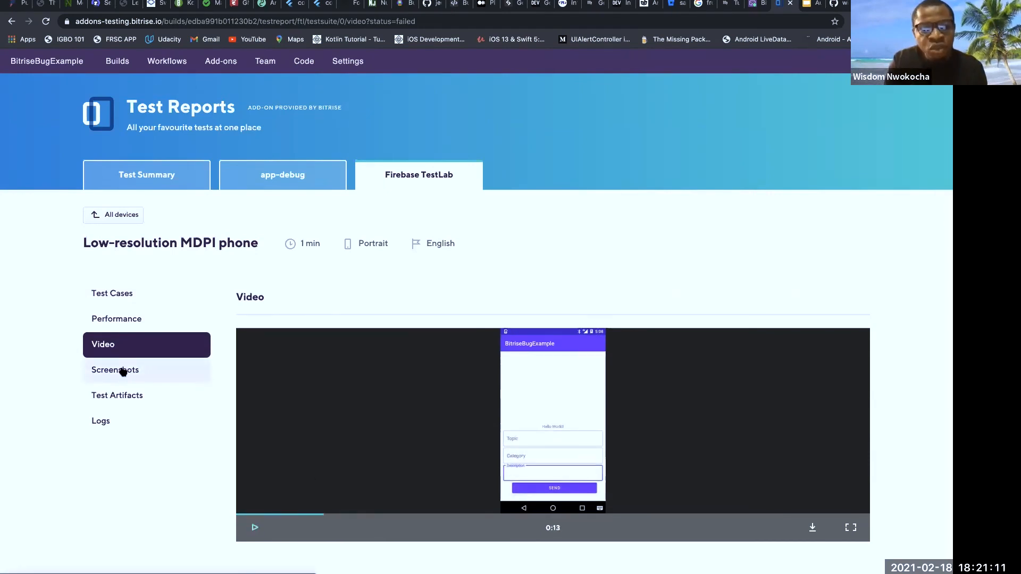
click(115, 370)
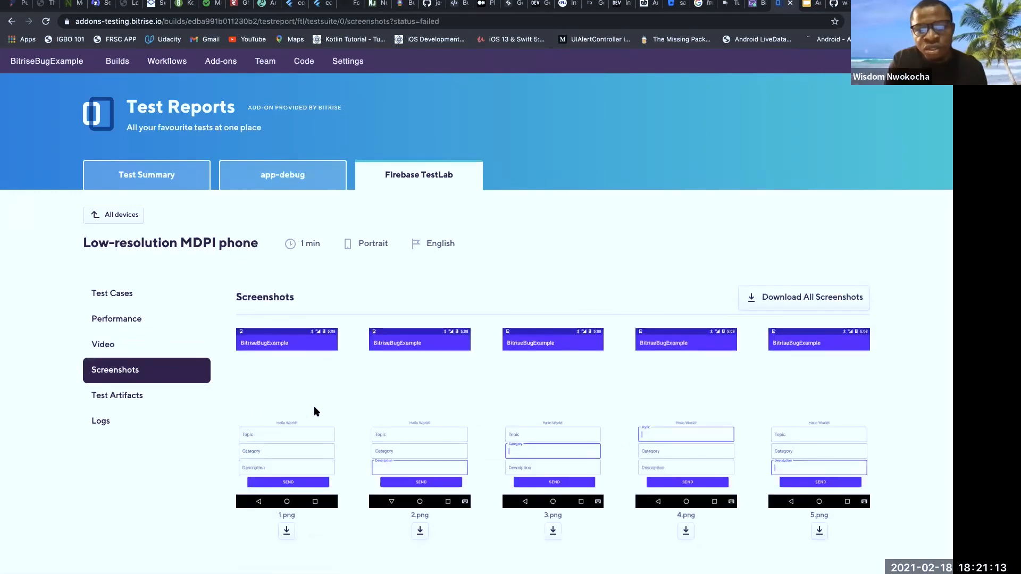
Step: Scroll the screenshots, list the actions.json and screenshot artifacts, then show the logs
scroll(down, 3)
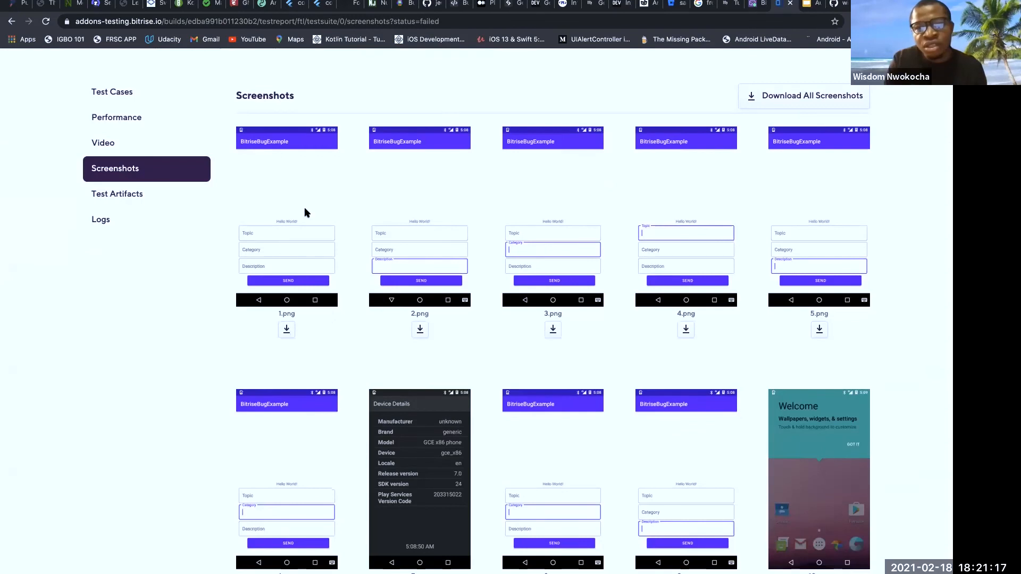
scroll(down, 3)
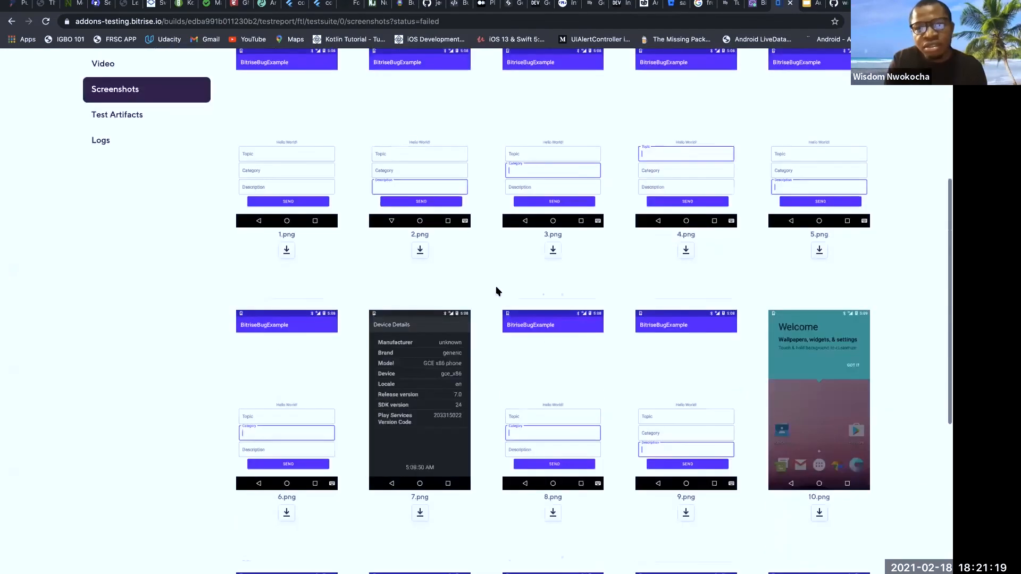
scroll(down, 3)
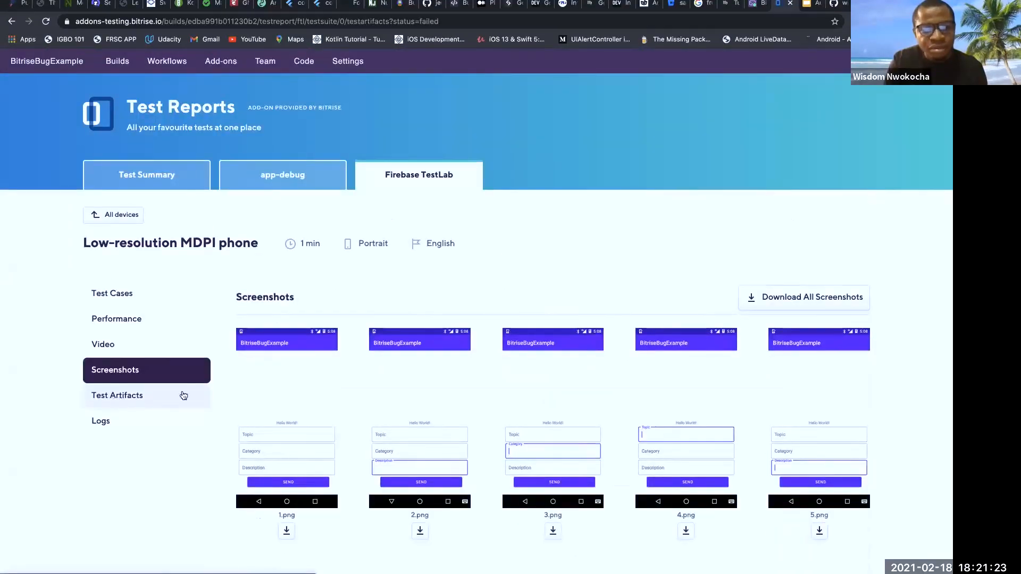
click(117, 396)
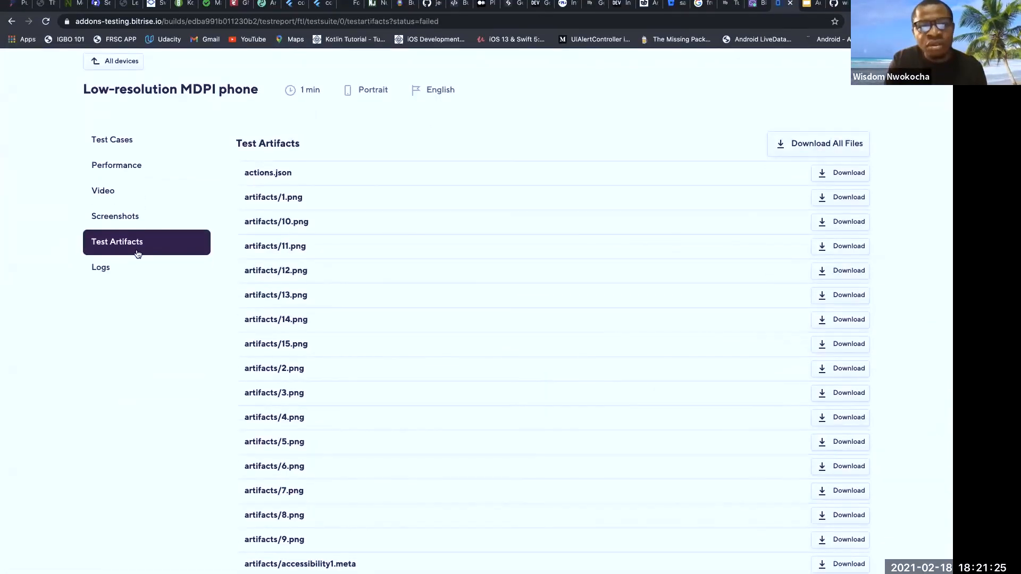
click(100, 267)
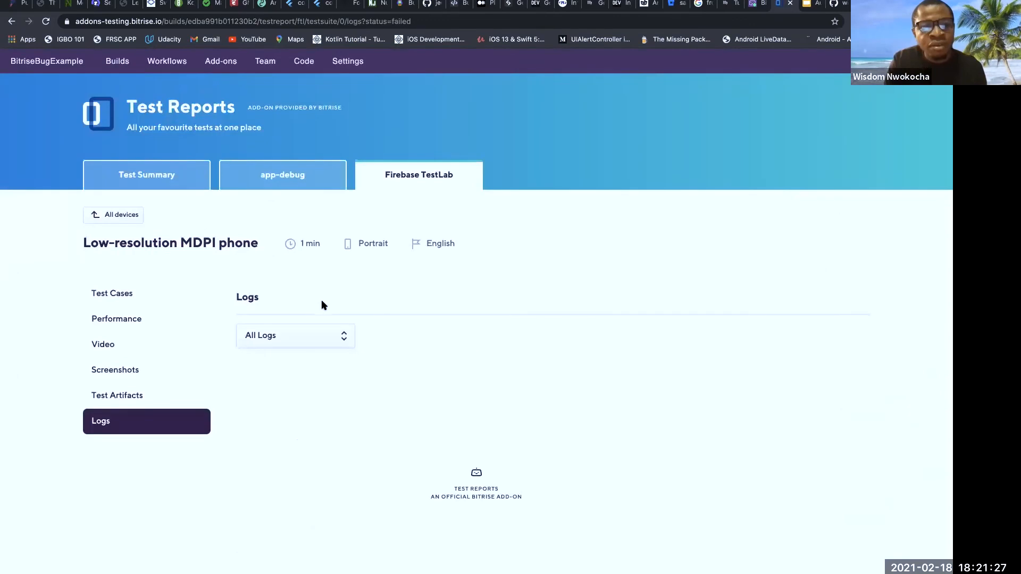